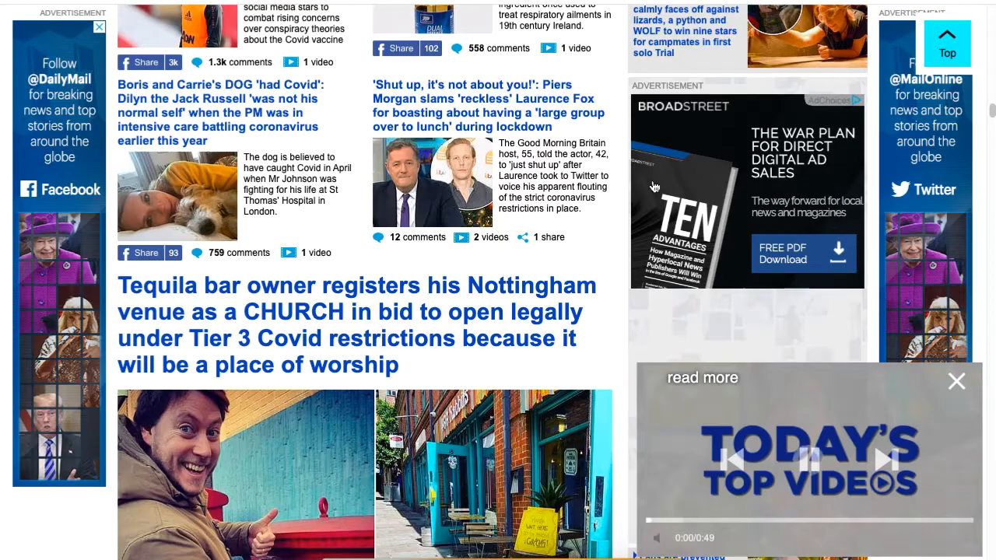
- Scroll down the Daily Mail page while the Top Videos player stays pinned bottom-right
{"action": "scroll", "scroll_direction": "down", "scroll_amount": 3}
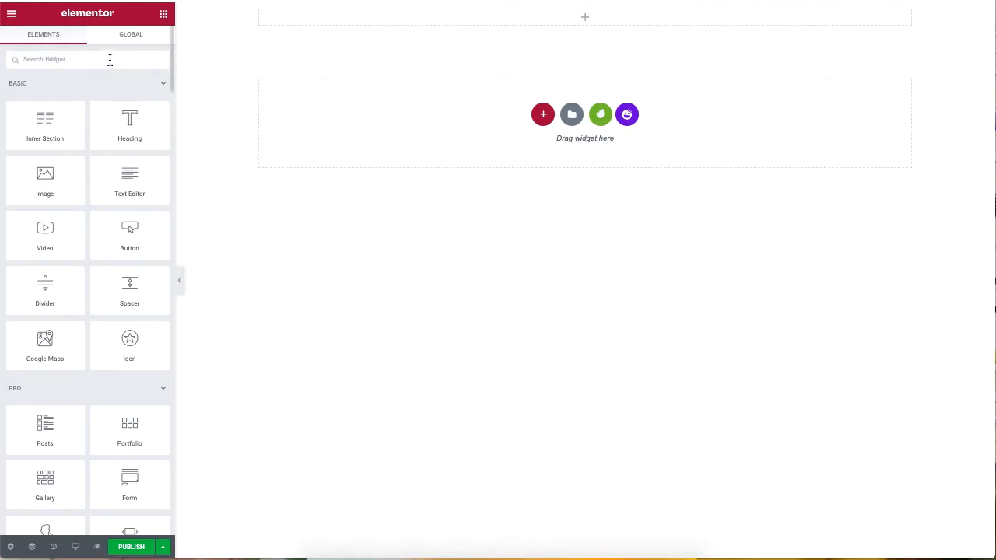
- Search the Elements panel for 'sticky' to add the Sticky Video widget
{"action": "type", "text": "sticky"}
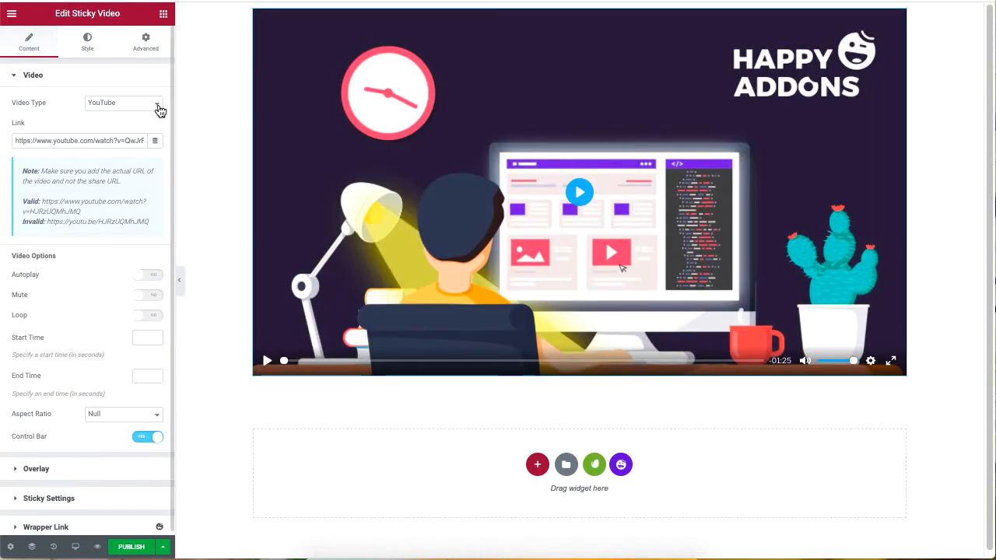
{"action": "left_click", "coordinate": [125, 103]}
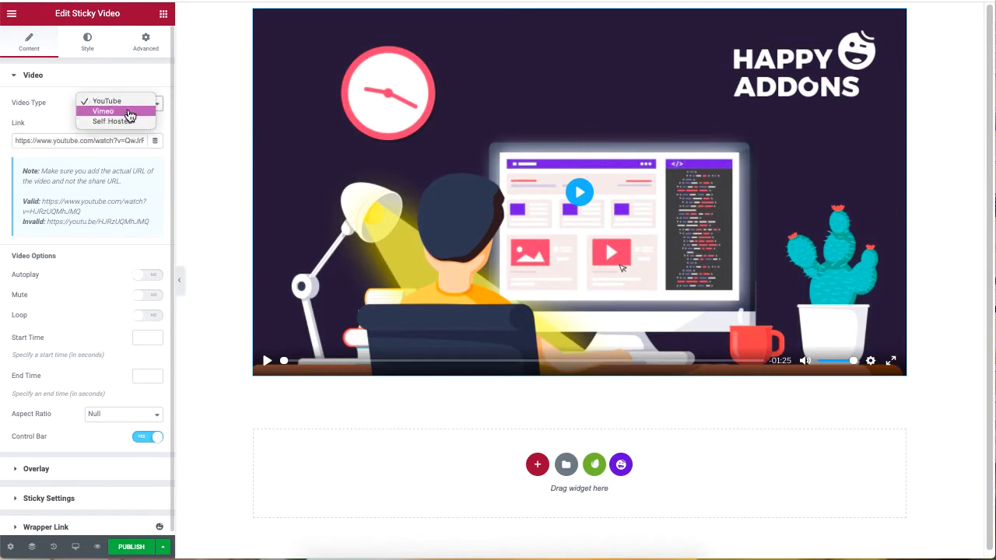
{"action": "left_click", "coordinate": [103, 110]}
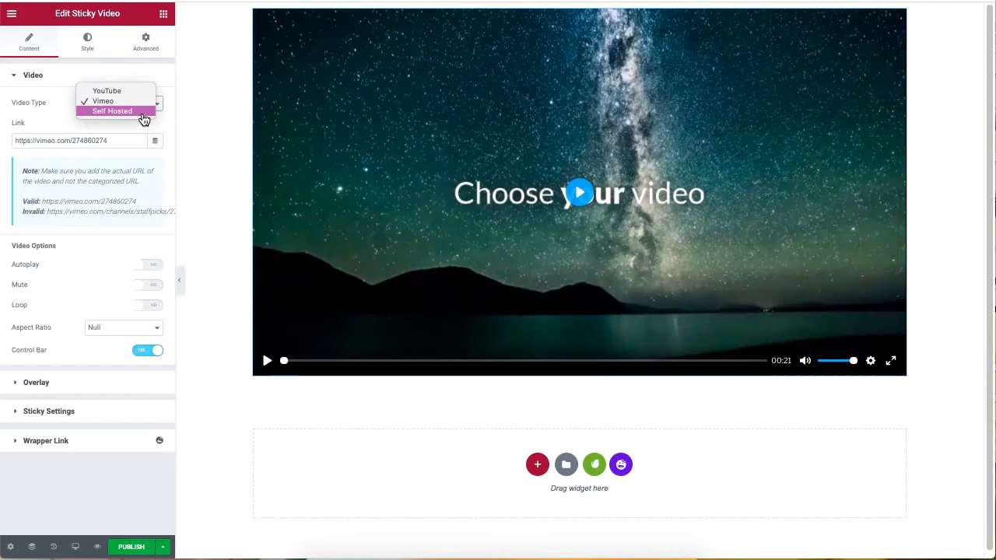
{"action": "left_click", "coordinate": [112, 110]}
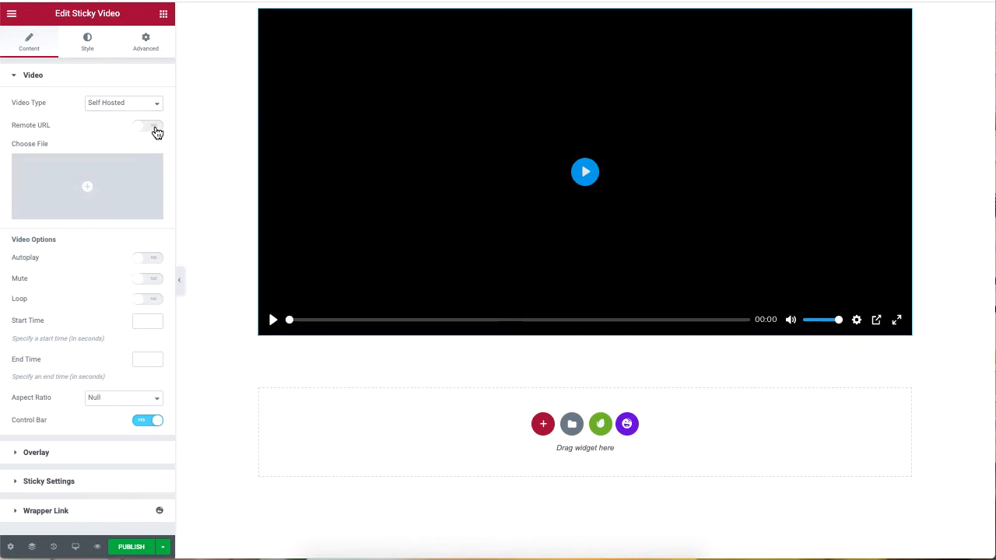
{"action": "left_click", "coordinate": [147, 124]}
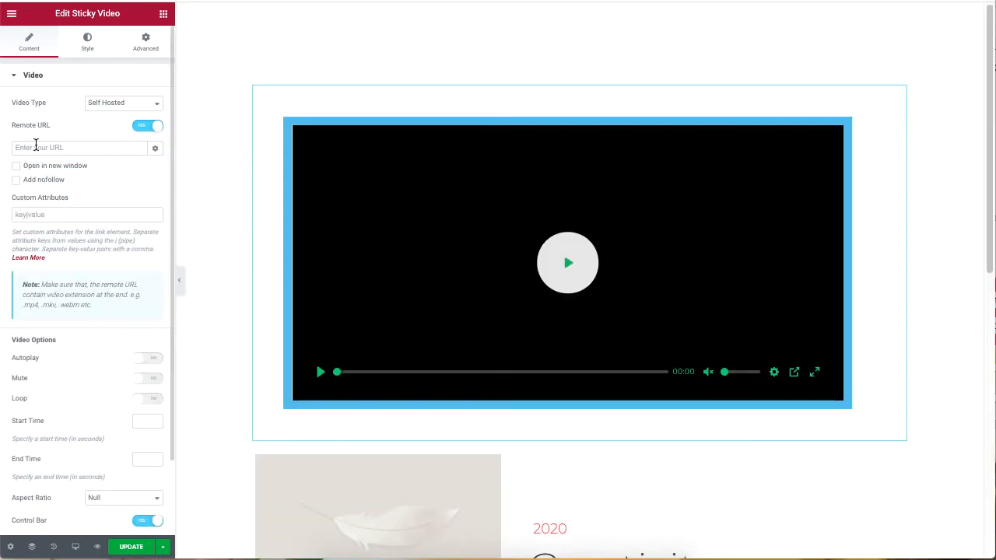
{"action": "left_click", "coordinate": [121, 103]}
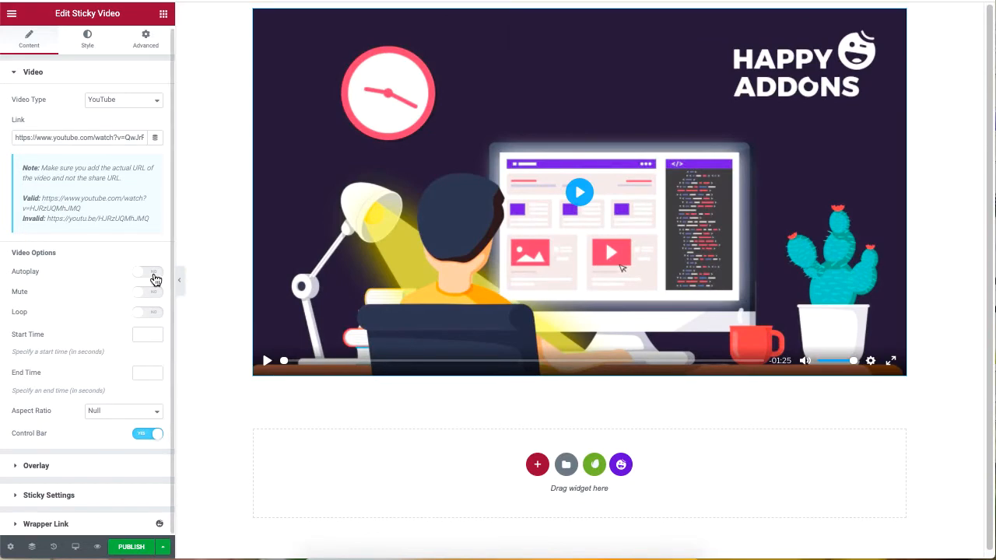
- Enable Autoplay and Mute with start time 5 and end time 15, then apply
{"action": "left_click", "coordinate": [146, 271]}
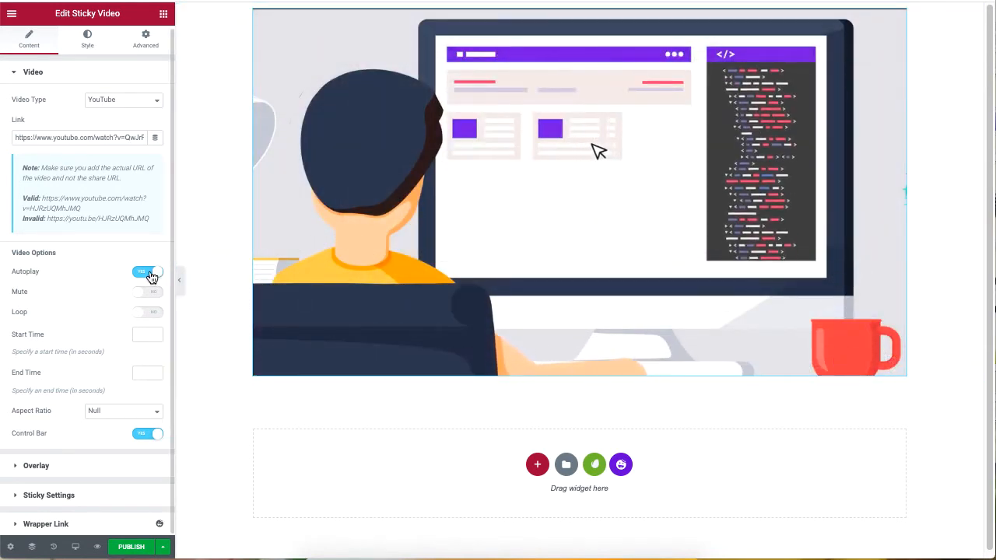
{"action": "left_click", "coordinate": [148, 291]}
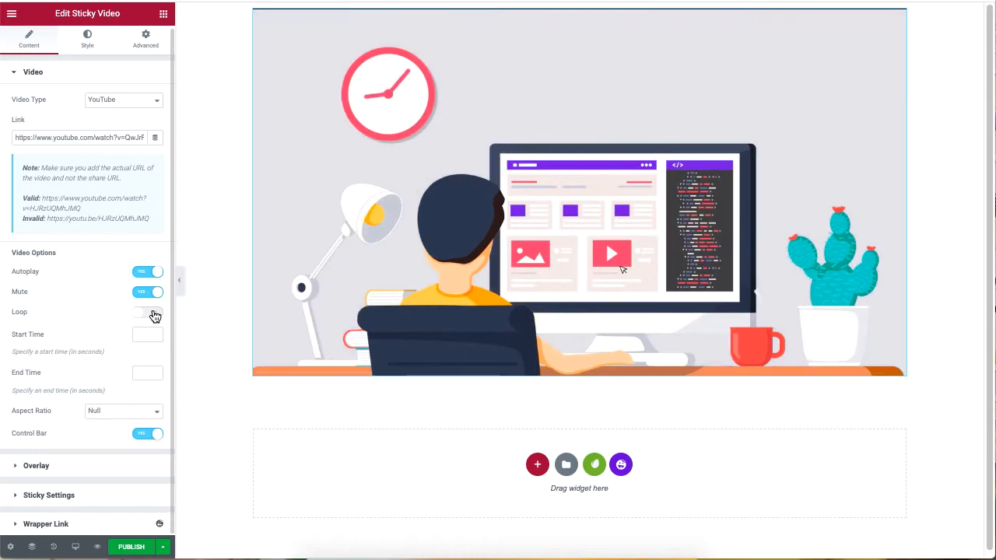
{"action": "left_click", "coordinate": [148, 312]}
{"action": "type", "text": "15"}
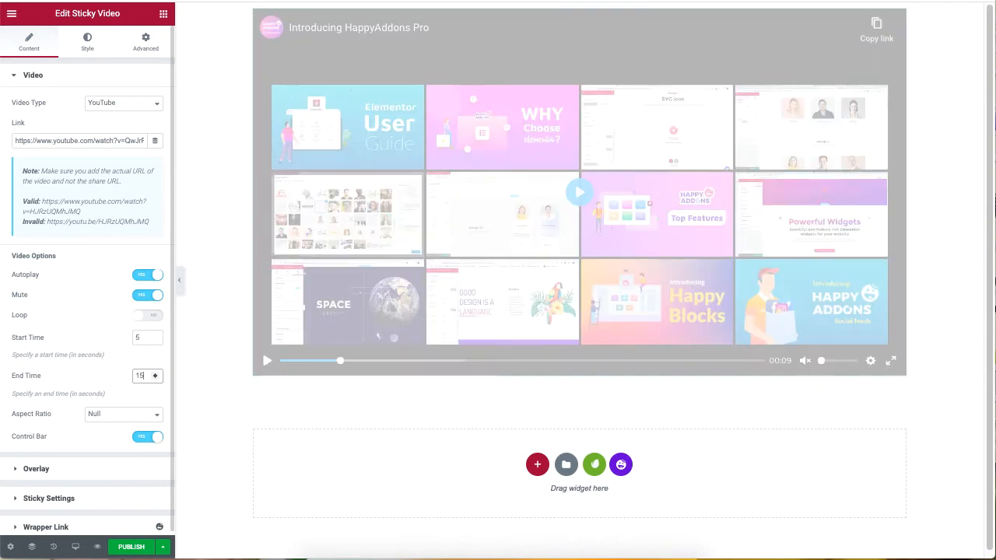
{"action": "mouse_move", "coordinate": [187, 389]}
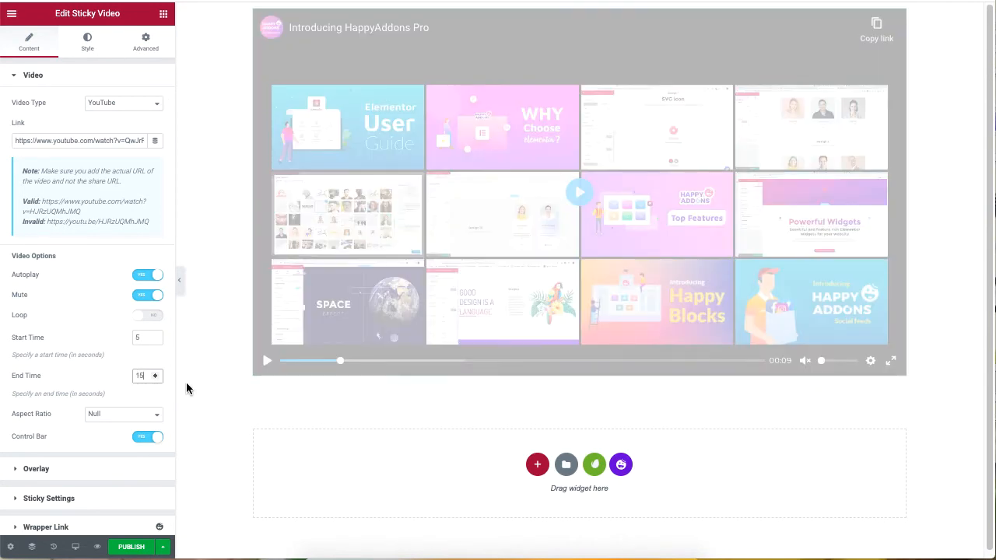
{"action": "left_click", "coordinate": [579, 193]}
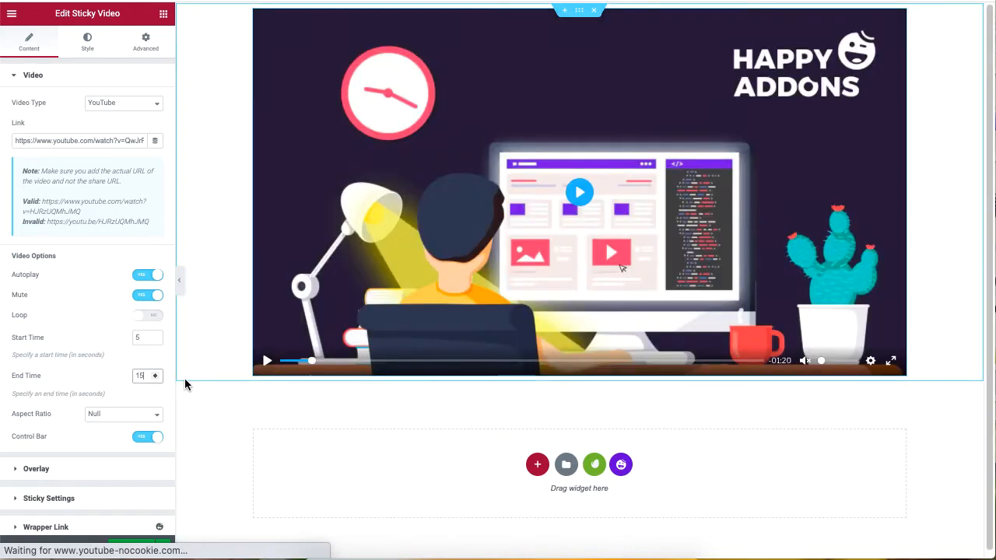
{"action": "left_click", "coordinate": [579, 193]}
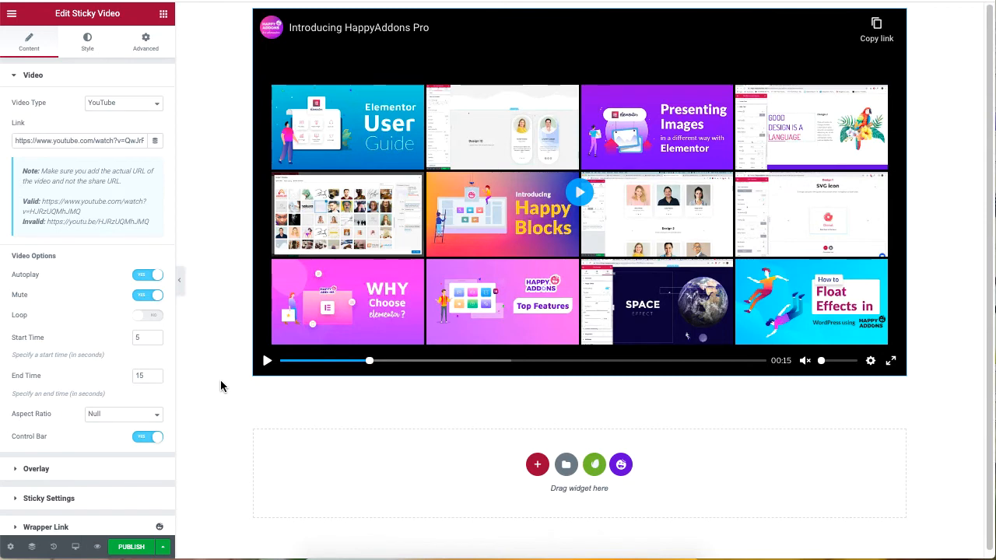
{"action": "mouse_move", "coordinate": [115, 418]}
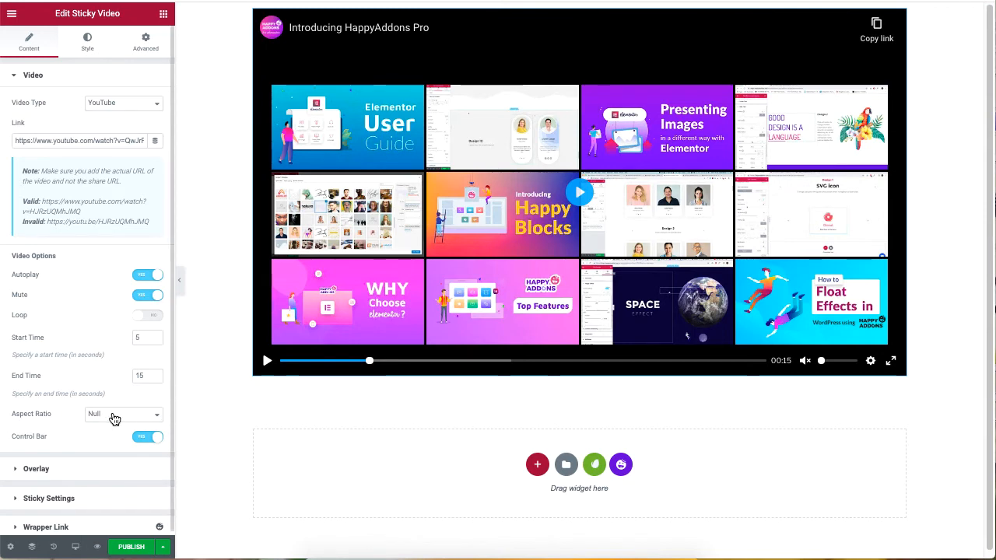
{"action": "left_click", "coordinate": [121, 414]}
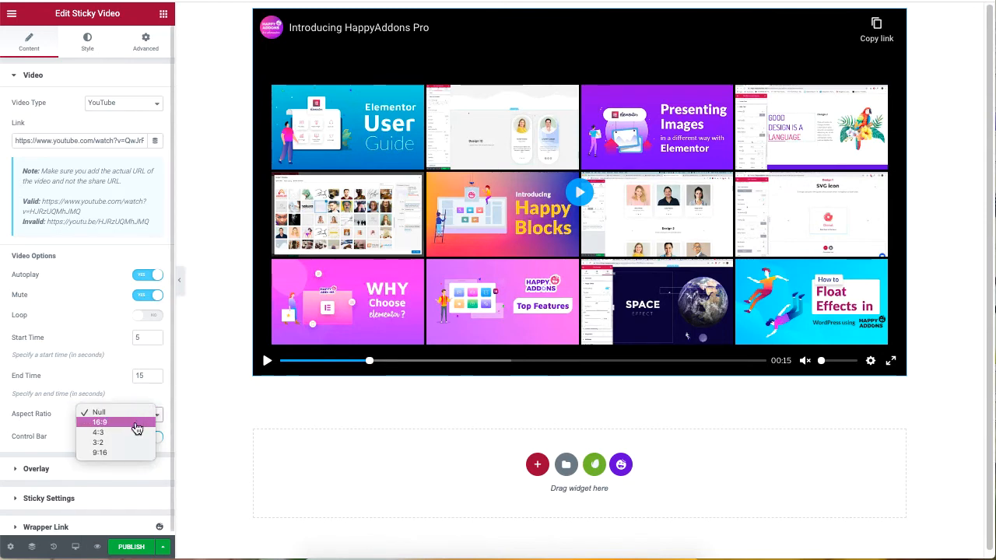
{"action": "left_click", "coordinate": [98, 442]}
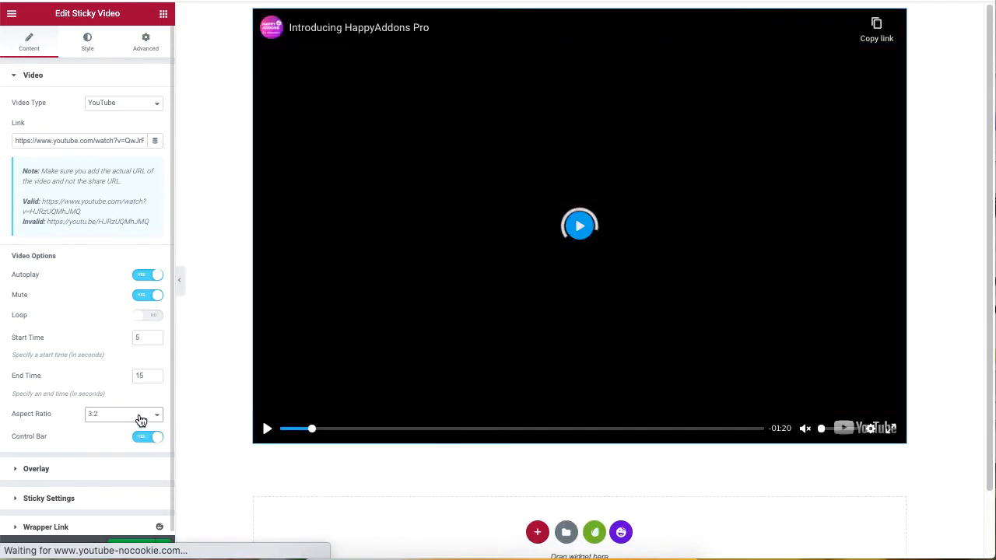
{"action": "left_click", "coordinate": [123, 414]}
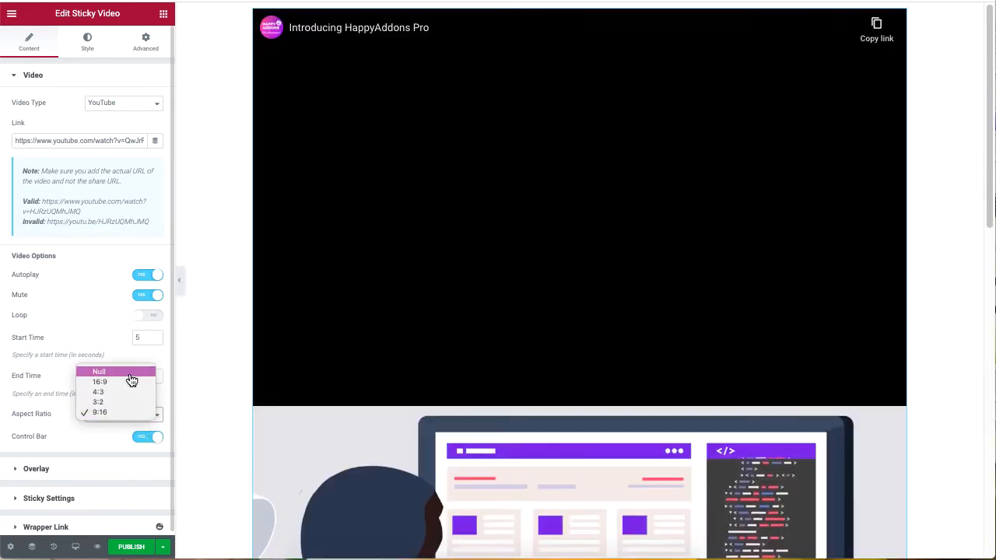
{"action": "left_click", "coordinate": [100, 370]}
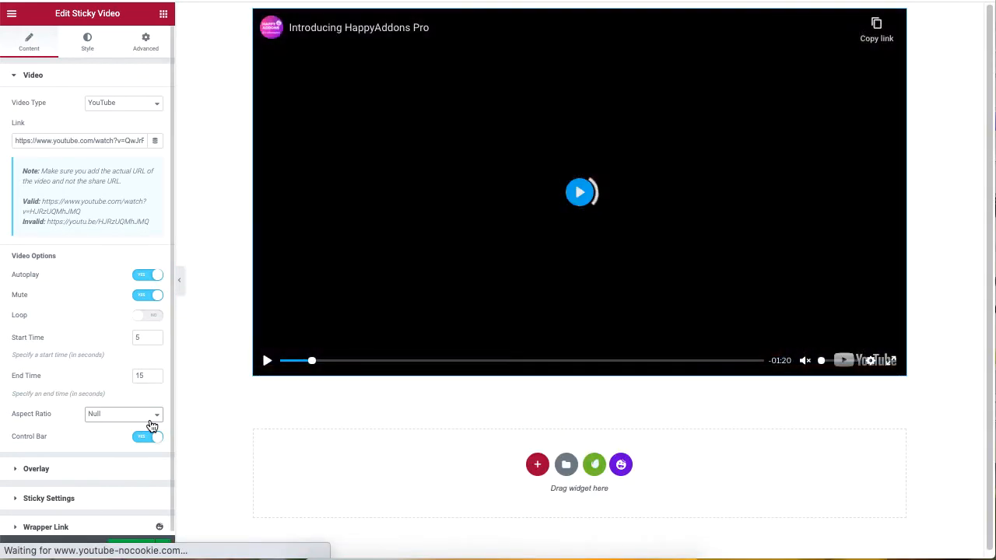
{"action": "left_click", "coordinate": [579, 192]}
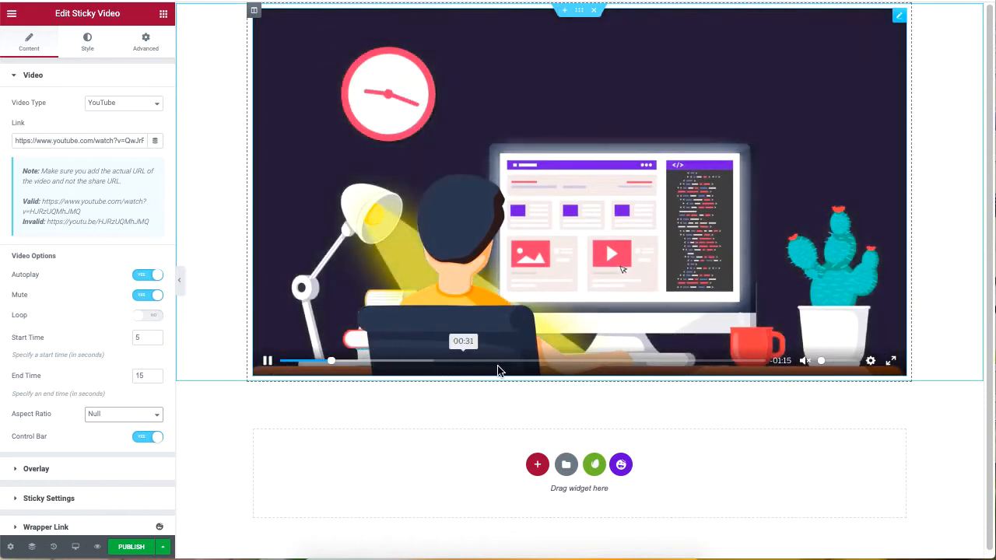
- Toggle the Control Bar switch and expand the Overlay section
{"action": "left_click", "coordinate": [148, 435]}
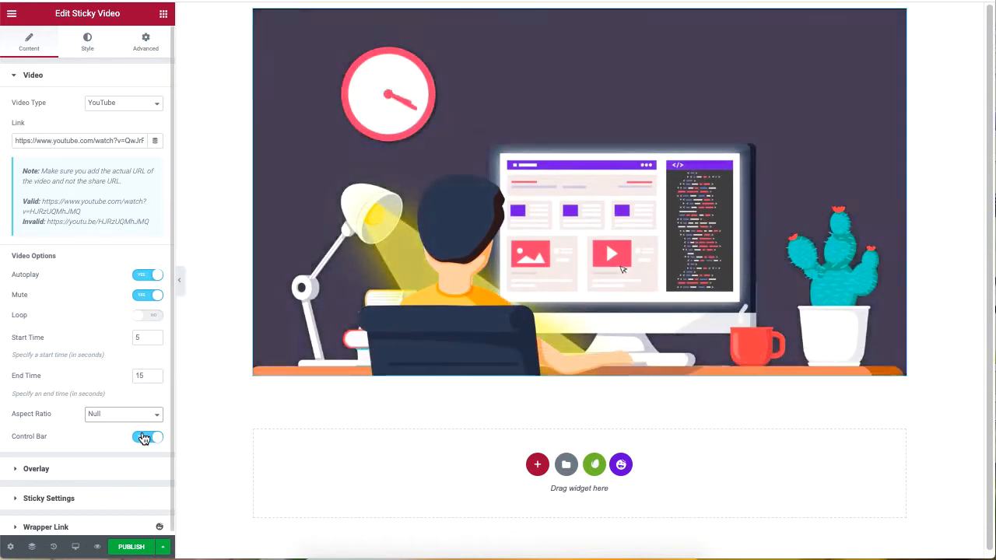
{"action": "left_click", "coordinate": [146, 436]}
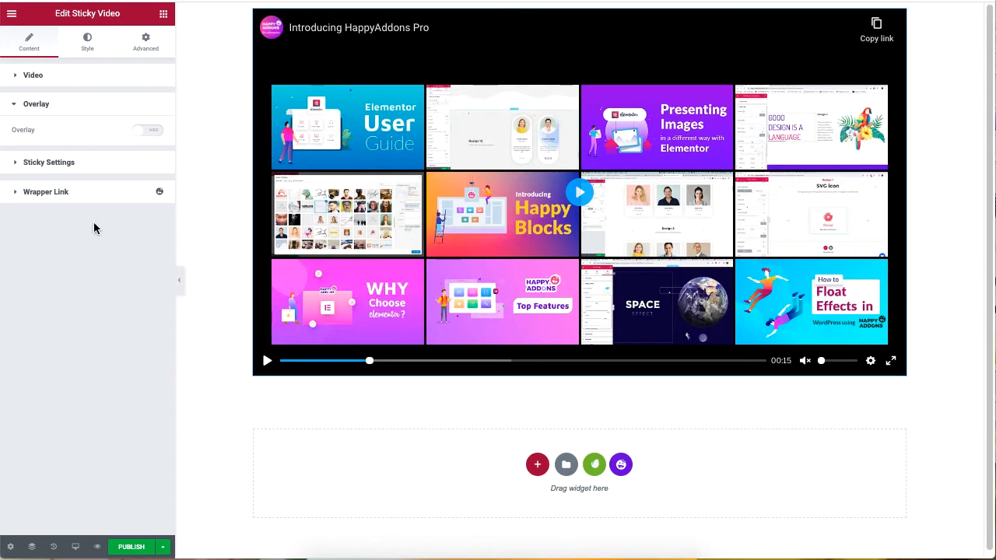
- Enable the overlay with a plant image and pick a play icon from the Icon Library
{"action": "left_click", "coordinate": [150, 130]}
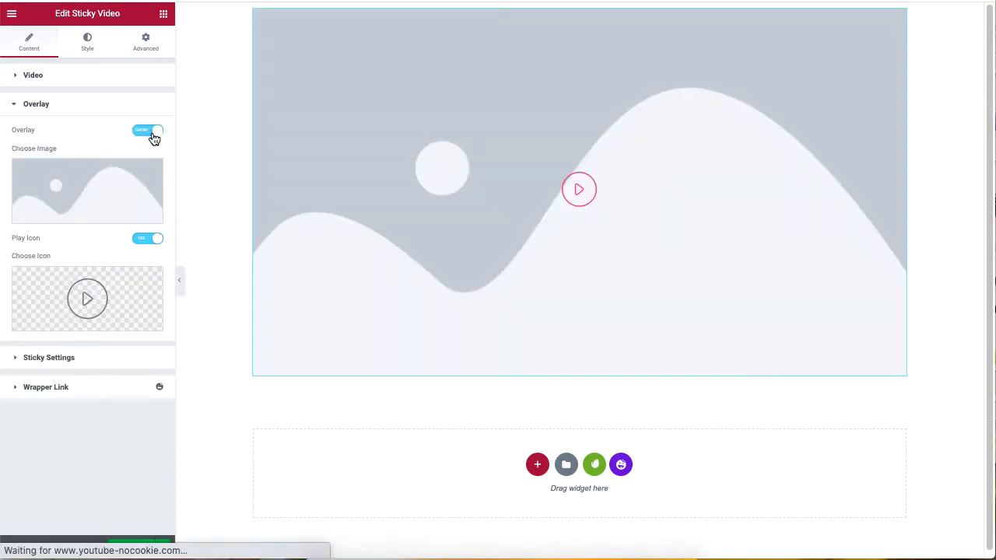
{"action": "left_click", "coordinate": [87, 190]}
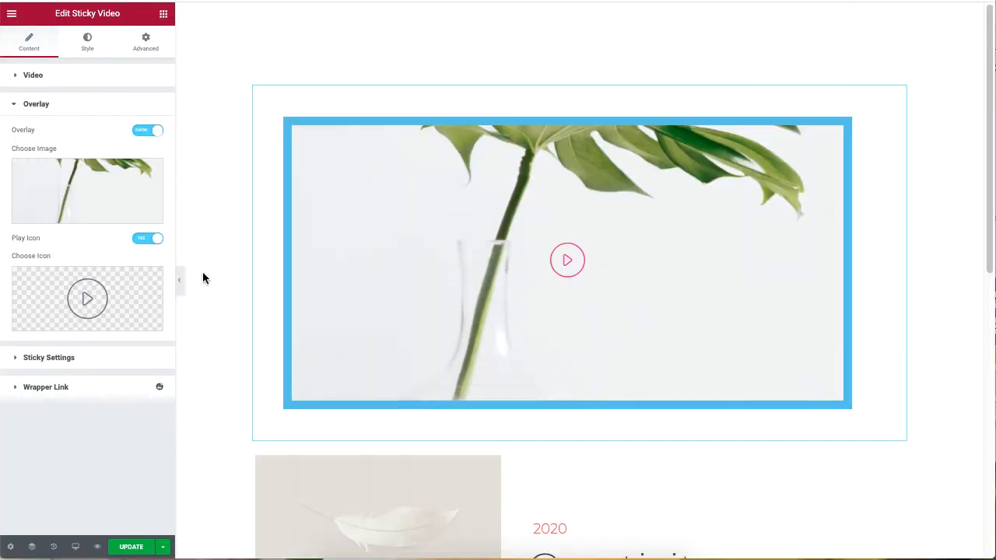
{"action": "left_click", "coordinate": [88, 299]}
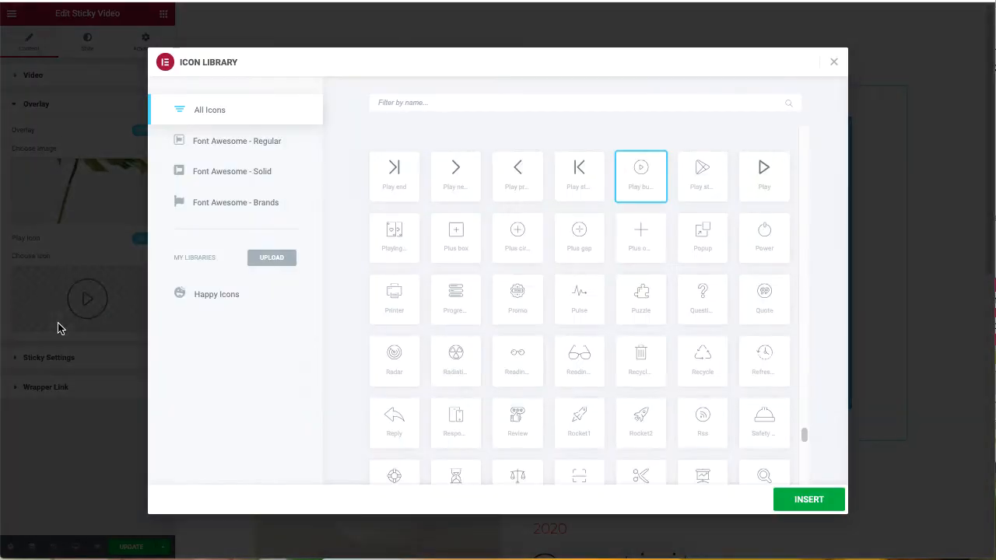
{"action": "scroll", "scroll_direction": "down", "scroll_amount": 3}
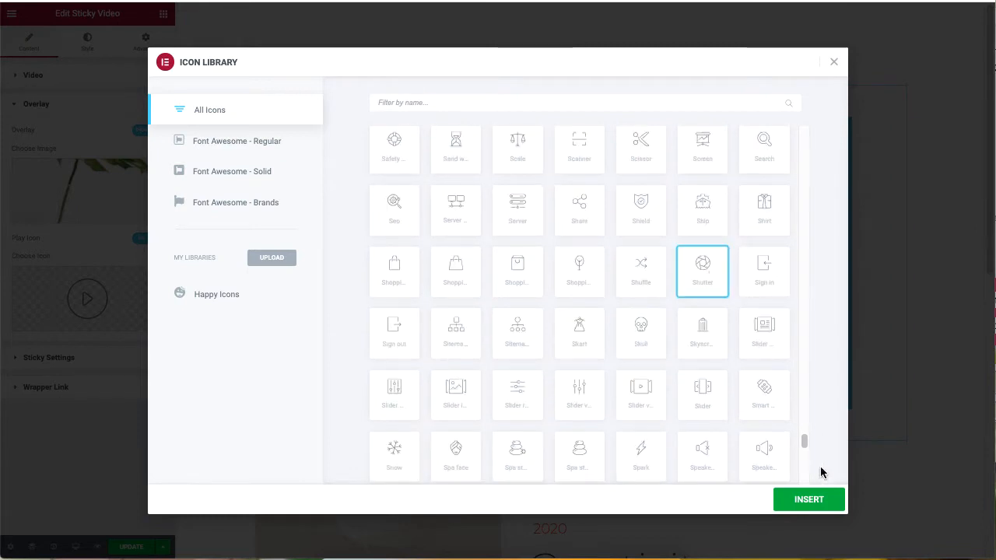
{"action": "left_click", "coordinate": [808, 498]}
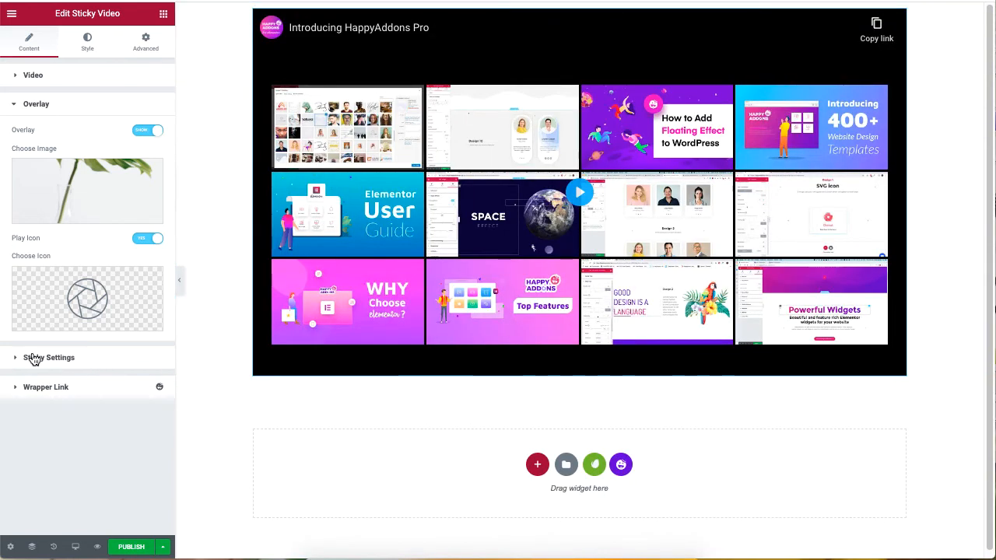
- Switch Sticky on and set Position to Bottom Right after trying Bottom Left
{"action": "left_click", "coordinate": [36, 102]}
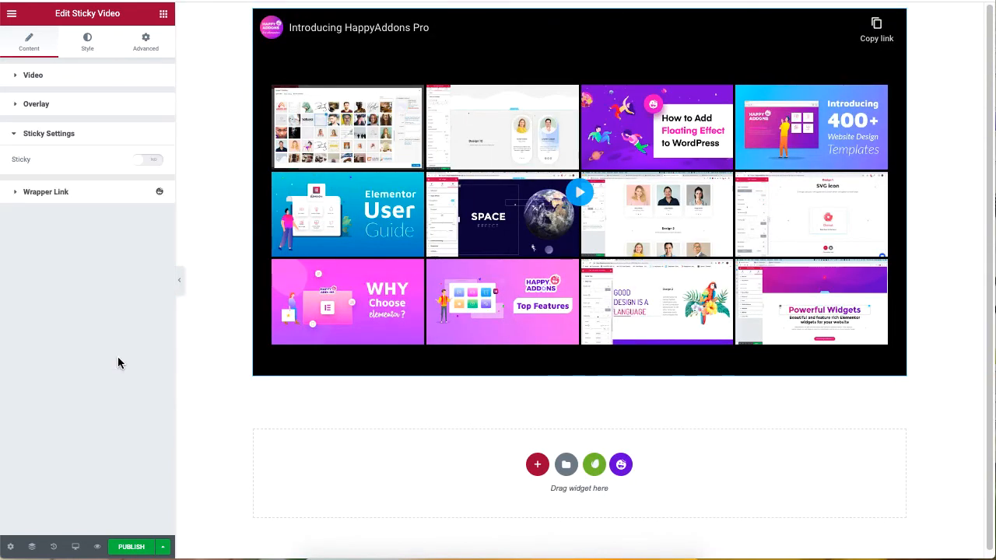
{"action": "left_click", "coordinate": [149, 159]}
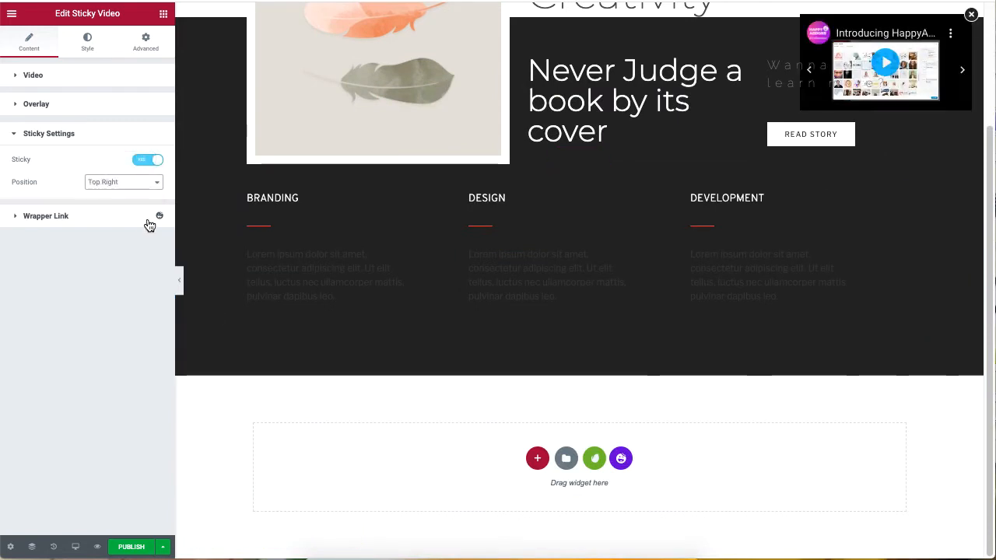
{"action": "left_click", "coordinate": [123, 180]}
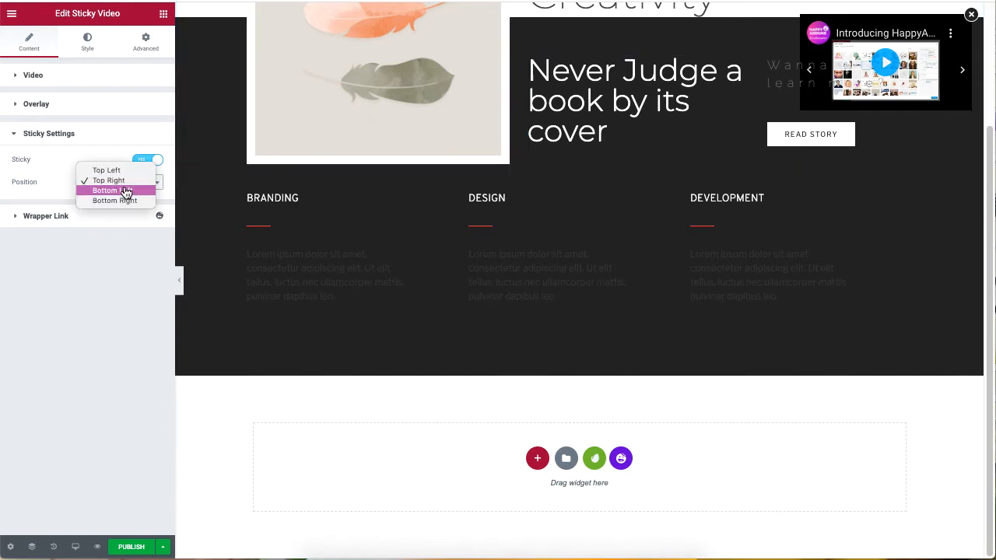
{"action": "left_click", "coordinate": [108, 190]}
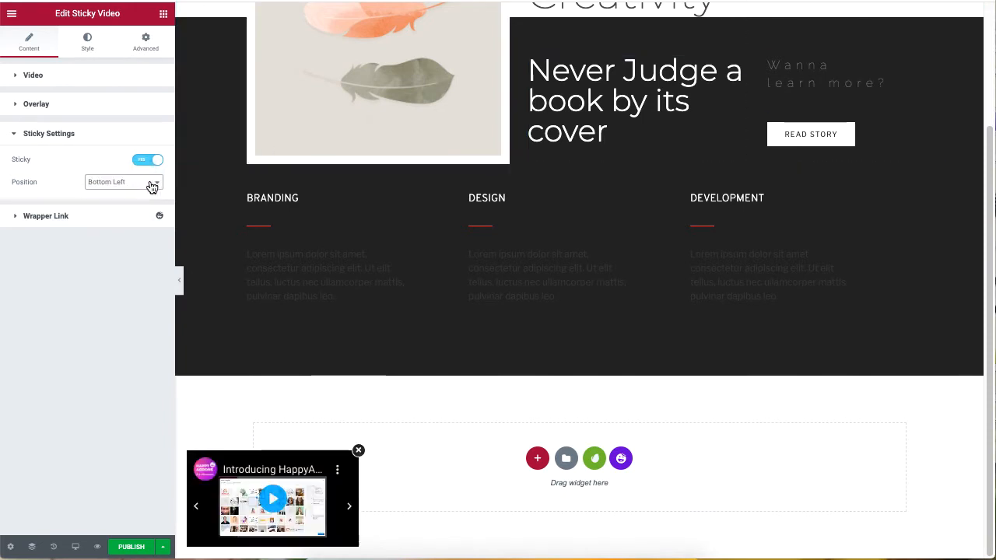
{"action": "left_click", "coordinate": [122, 181]}
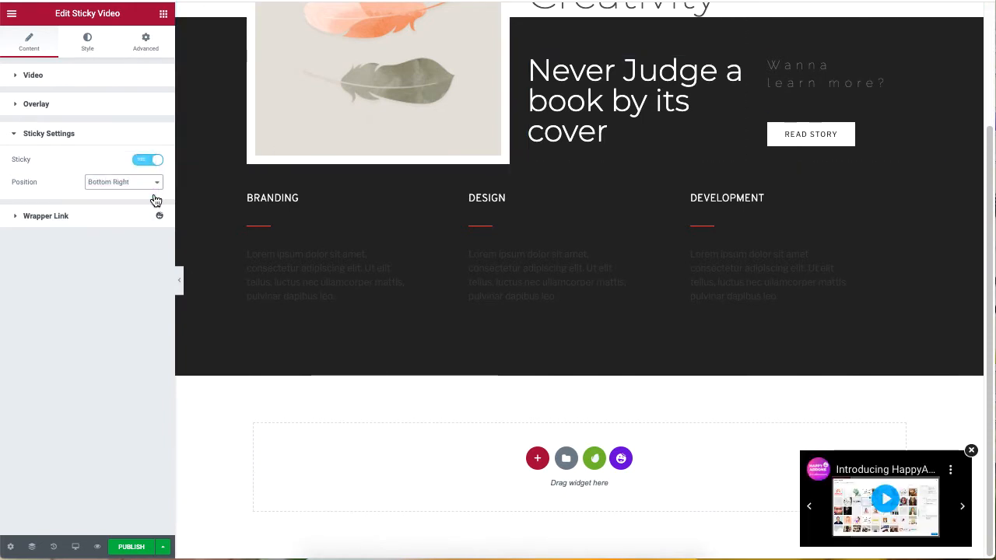
{"action": "left_click", "coordinate": [87, 40]}
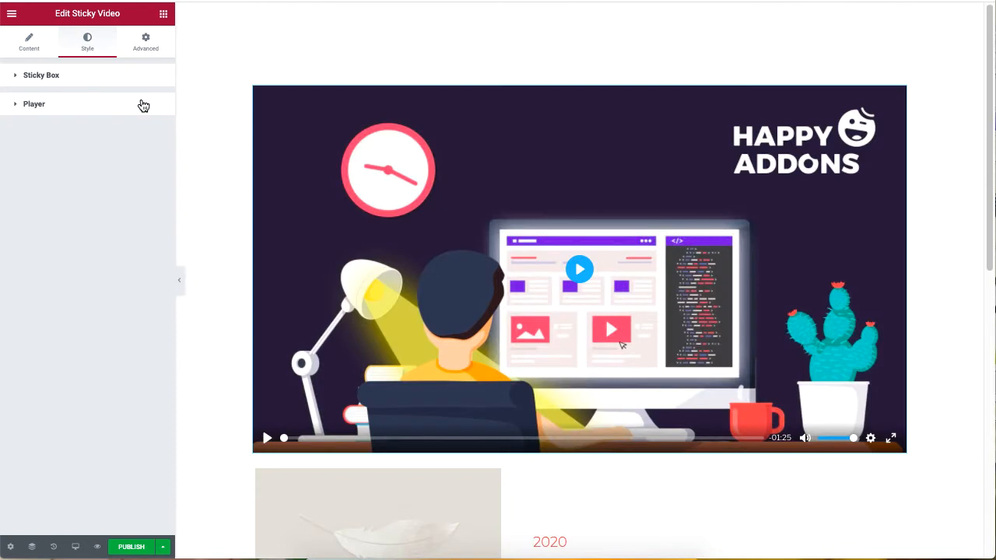
- Give the player a solid border, play button padding 44 and green interface colours
{"action": "left_click", "coordinate": [34, 103]}
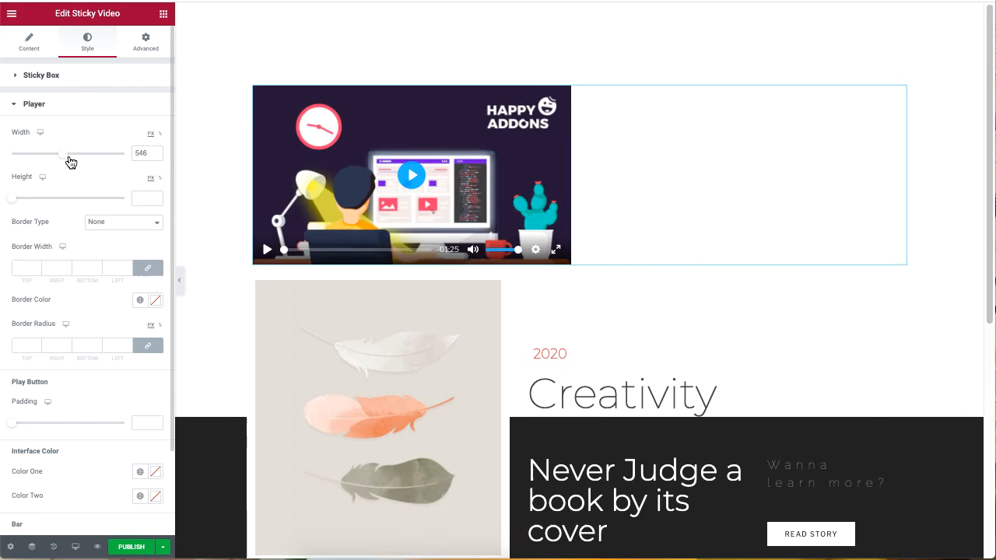
{"action": "left_click", "coordinate": [121, 221]}
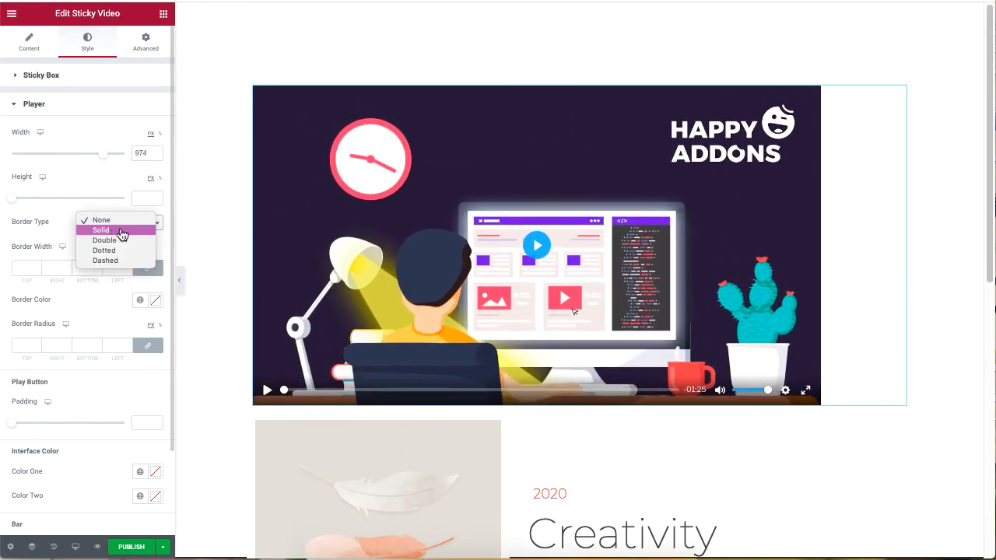
{"action": "left_click", "coordinate": [101, 231]}
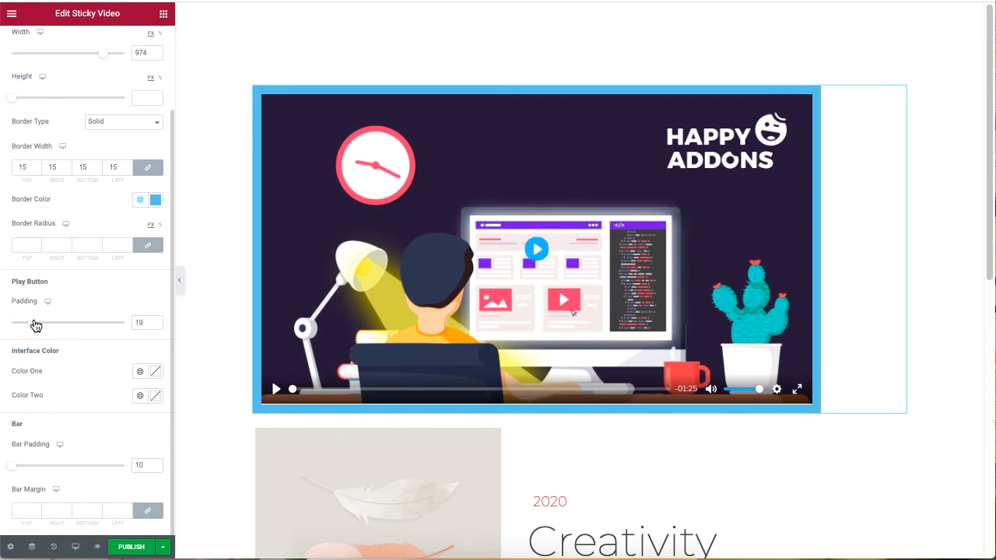
{"action": "left_click_drag", "start_coordinate": [36, 322], "coordinate": [63, 323]}
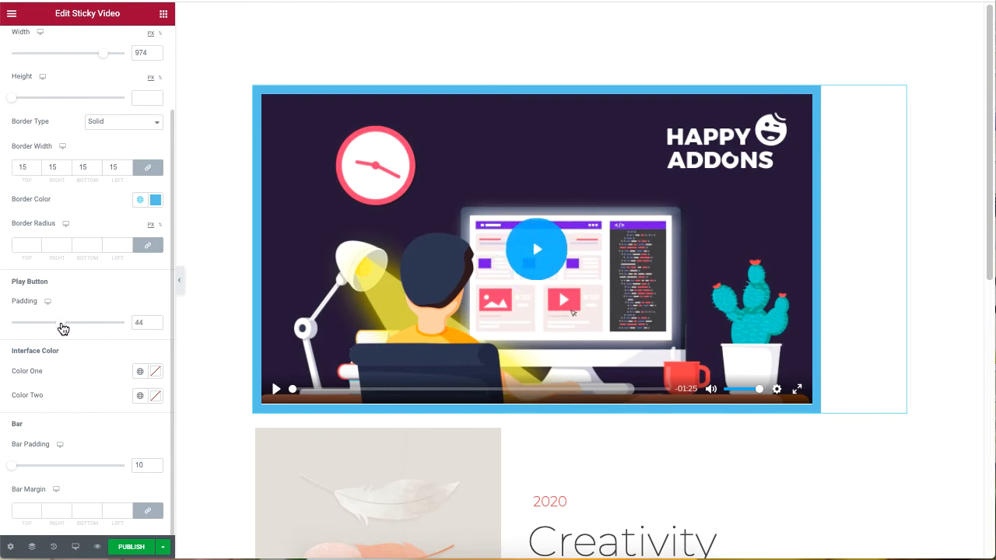
{"action": "left_click", "coordinate": [156, 370]}
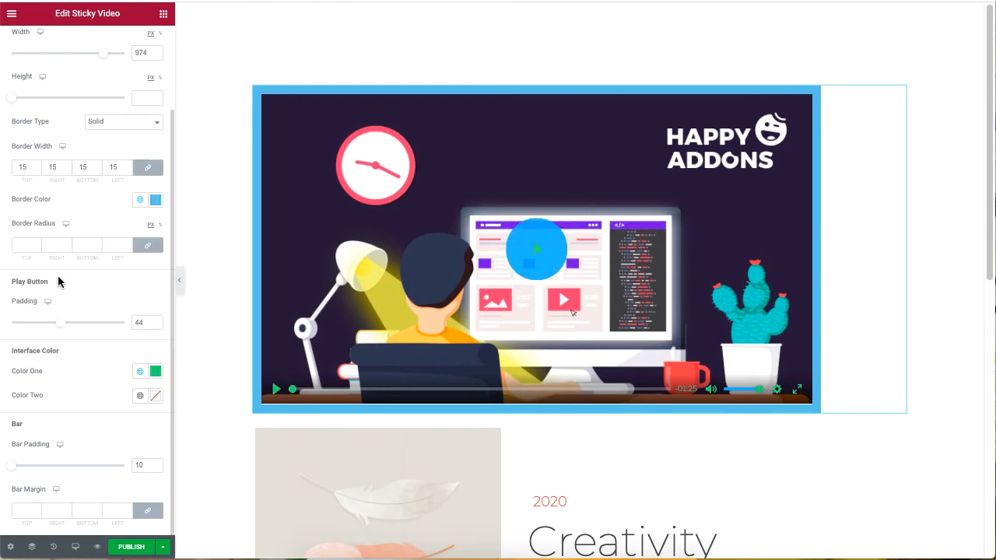
{"action": "left_click", "coordinate": [140, 199]}
{"action": "type", "text": "17"}
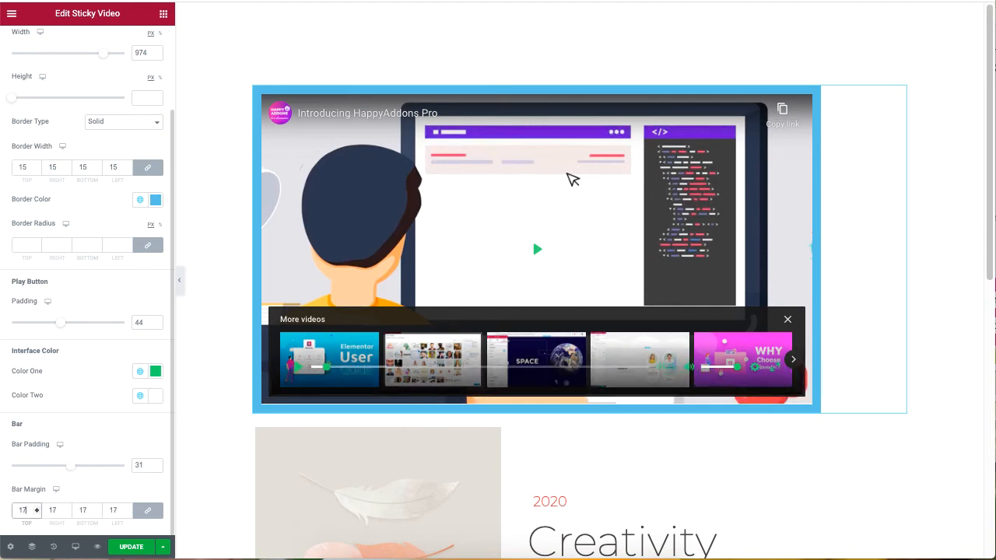
- Set equal Margin values in Advanced and expand Motion Effects
{"action": "left_click", "coordinate": [146, 40]}
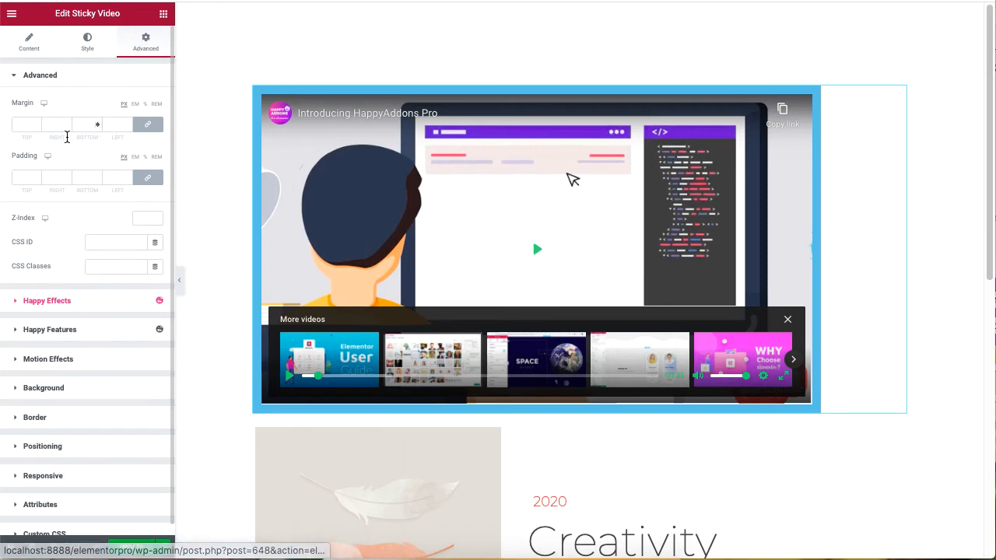
{"action": "type", "text": "3"}
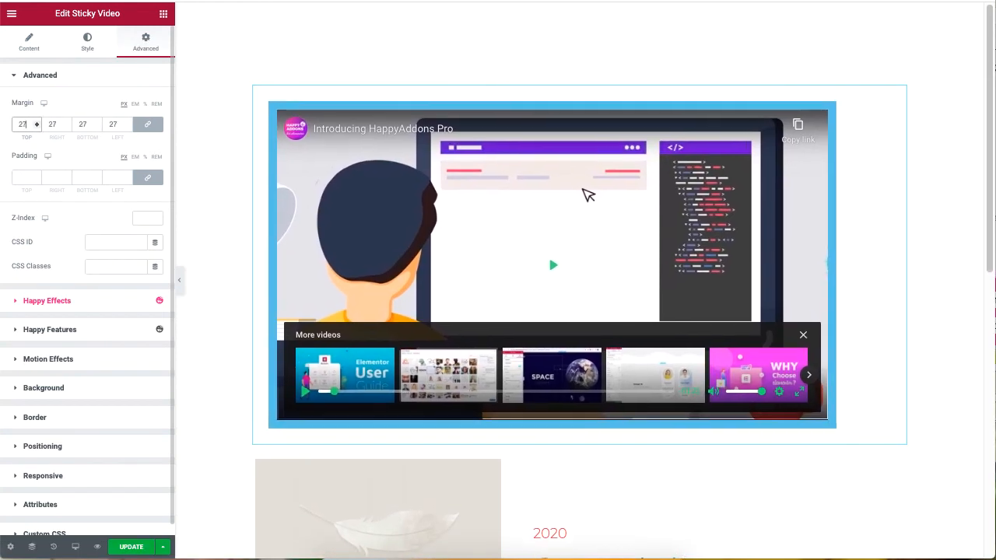
{"action": "type", "text": "50"}
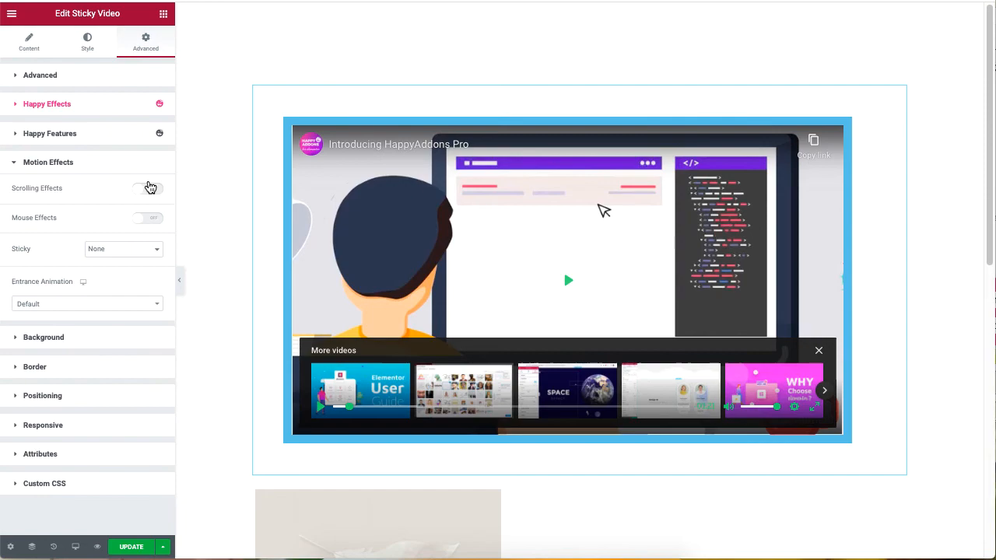
{"action": "left_click", "coordinate": [149, 218]}
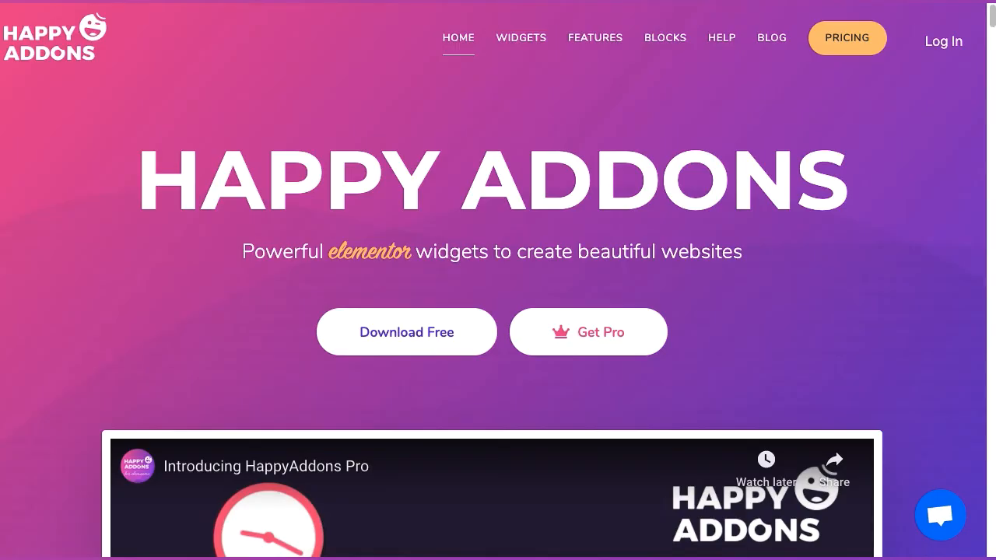
- Scroll the HappyAddons home page to the Sticky Video From Vimeo demo
{"action": "scroll", "scroll_direction": "down", "scroll_amount": 3}
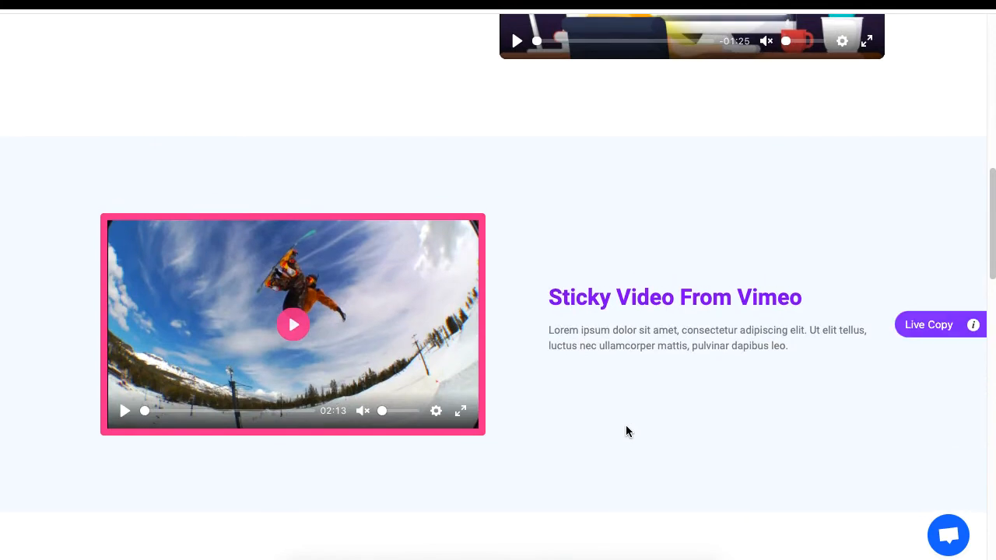
{"action": "left_click", "coordinate": [928, 326]}
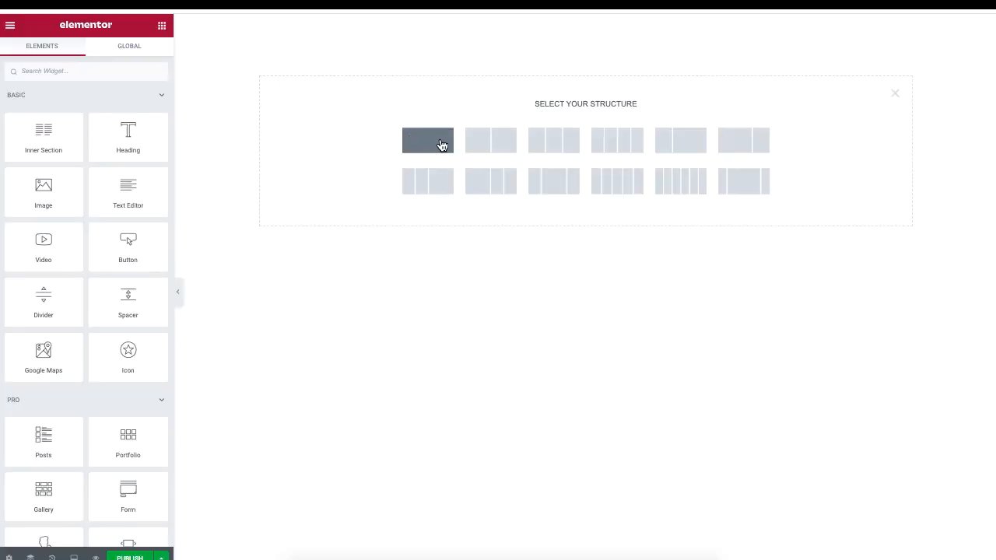
- Create a one-column section and review the pasted sticky video's Content and Style settings
{"action": "left_click", "coordinate": [426, 140]}
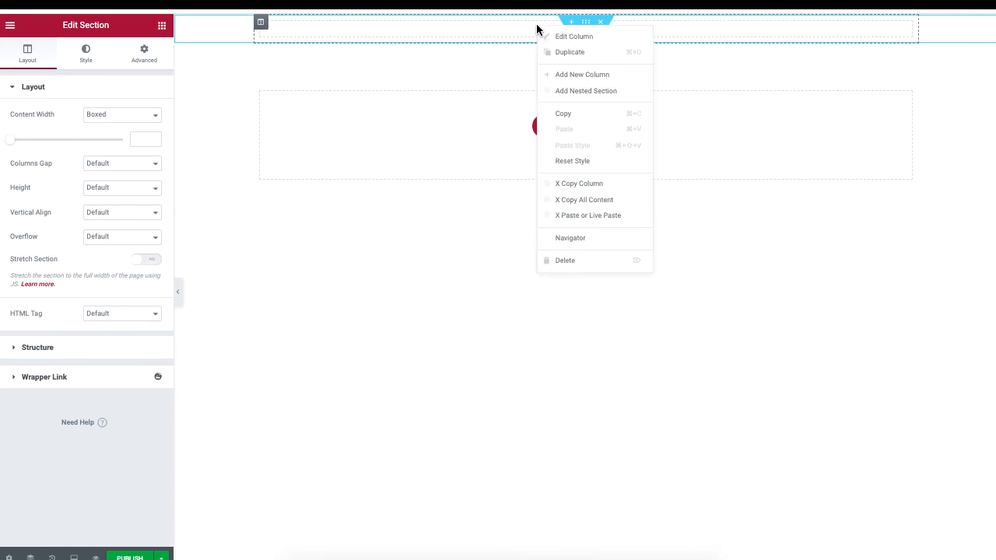
{"action": "mouse_move", "coordinate": [610, 221]}
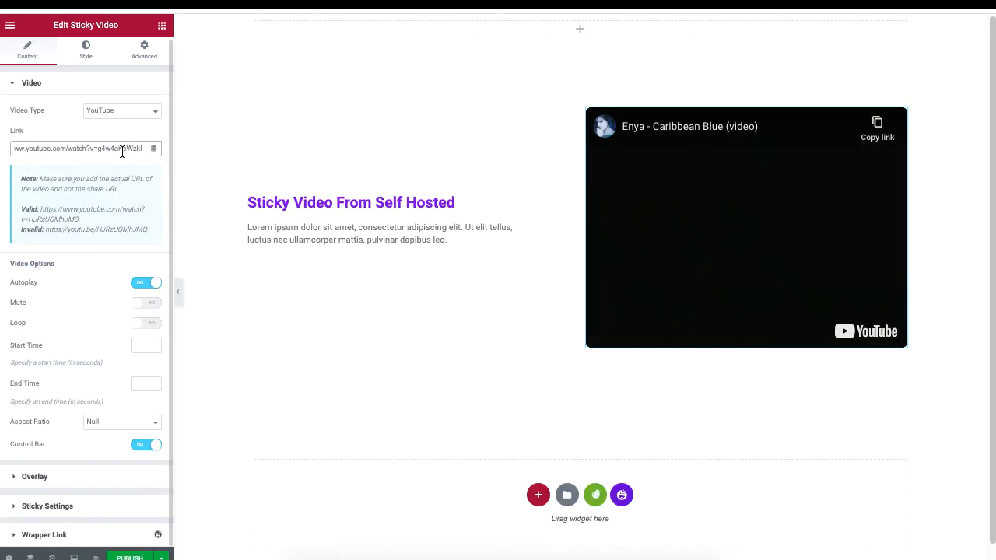
{"action": "left_click", "coordinate": [85, 53]}
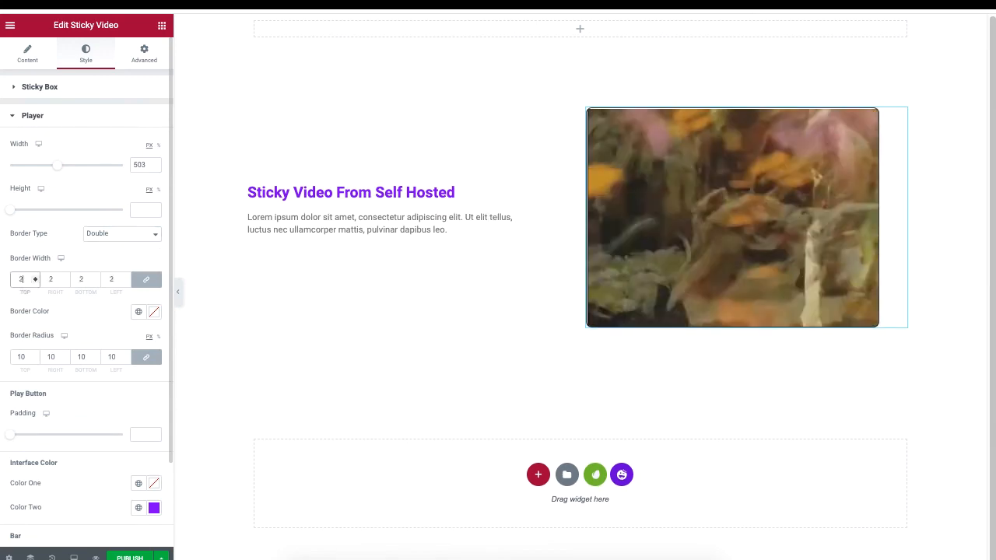
{"action": "left_click", "coordinate": [143, 53]}
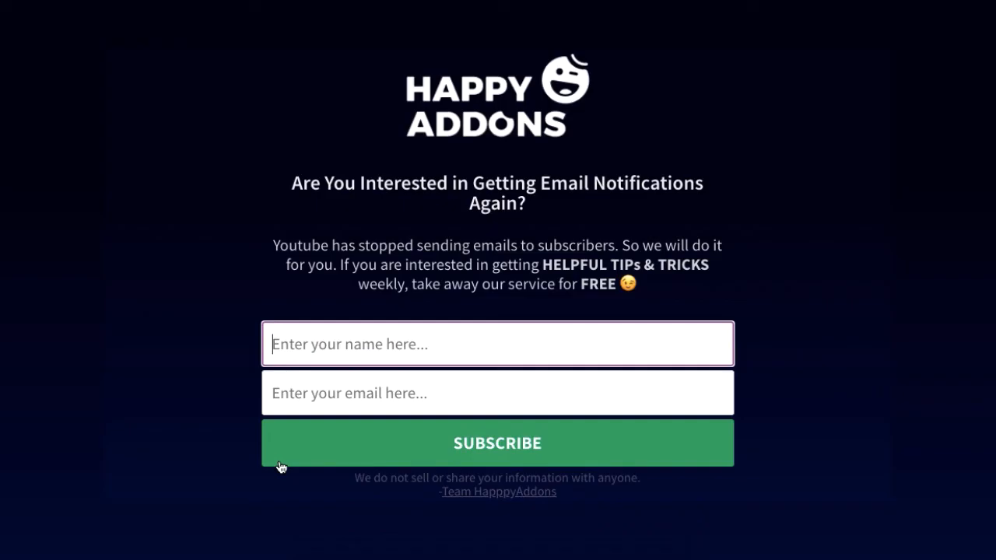
{"action": "mouse_move", "coordinate": [283, 464]}
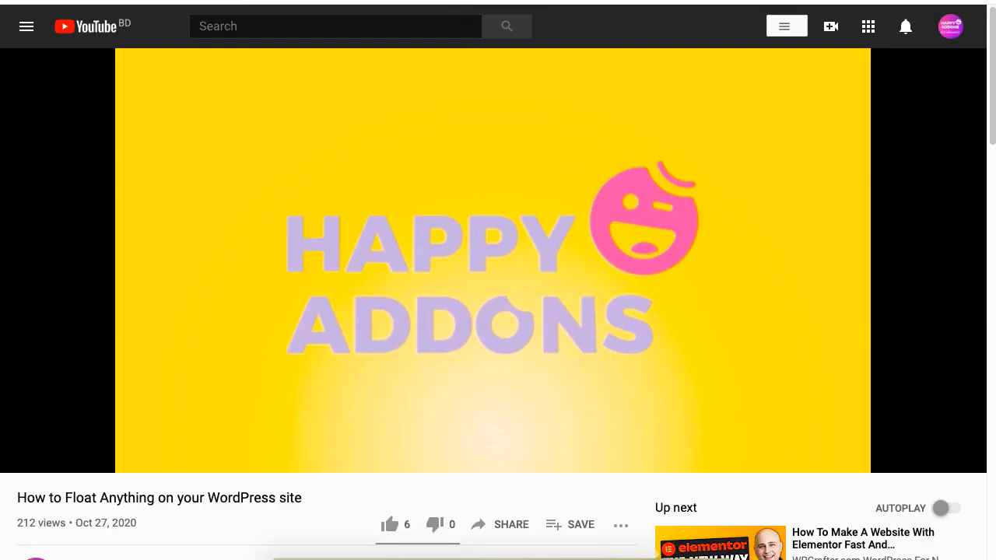
- Scroll down the YouTube watch page to reveal the video's description and HappyAddons links
{"action": "scroll", "scroll_direction": "down", "scroll_amount": 3}
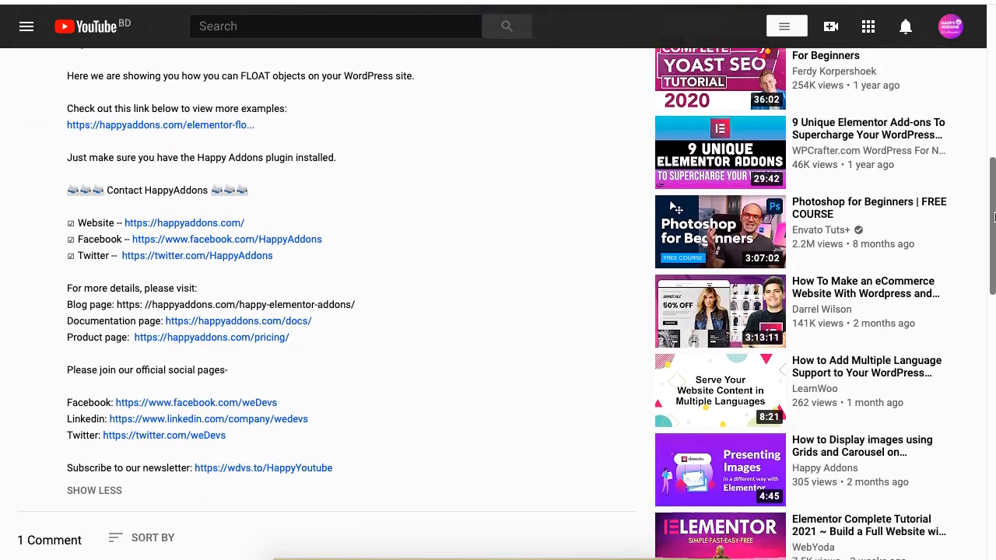